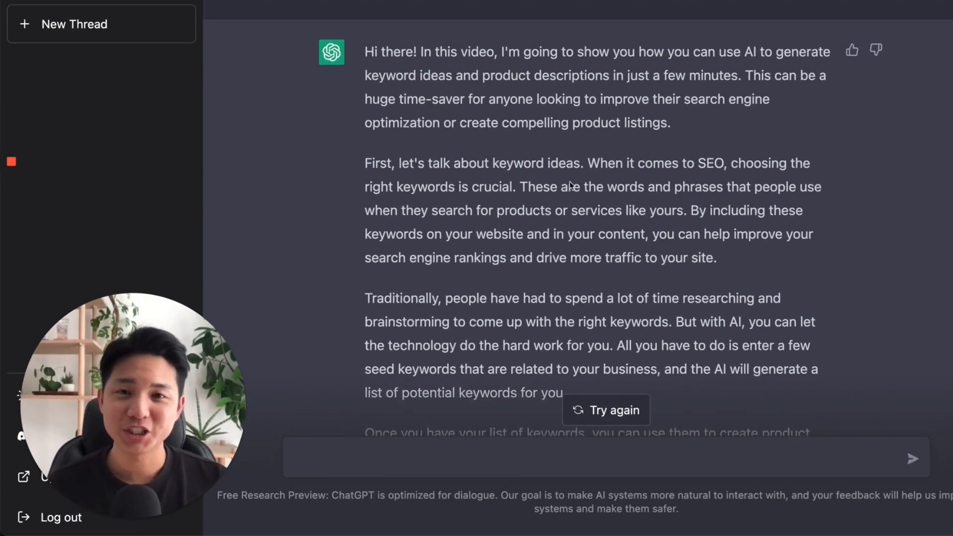
Request a YouTube introduction for 'How to Generate Keyword Ideas and Product Descriptions in Minutes Using AI (ChatGPT)'.
scroll("up", 3)
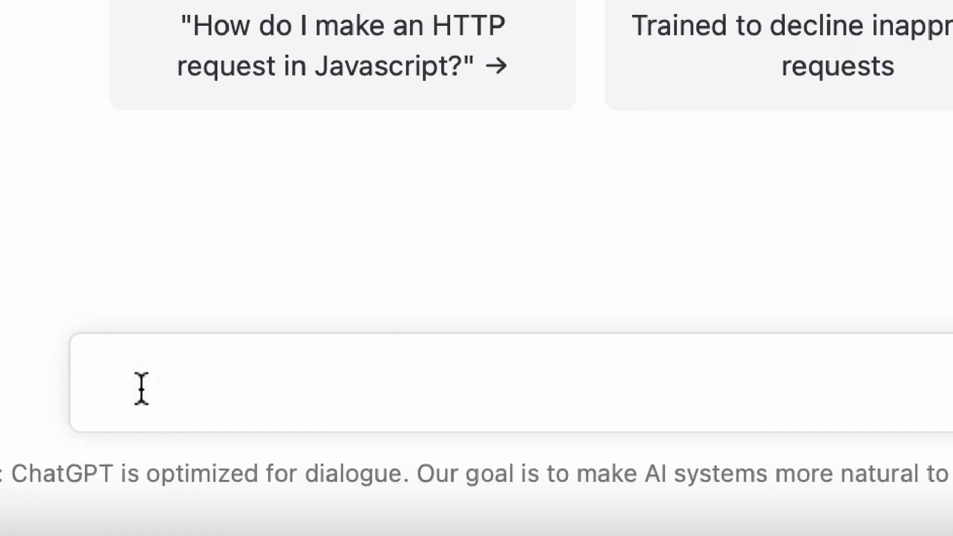
type("Create a YouTube video introduction for")
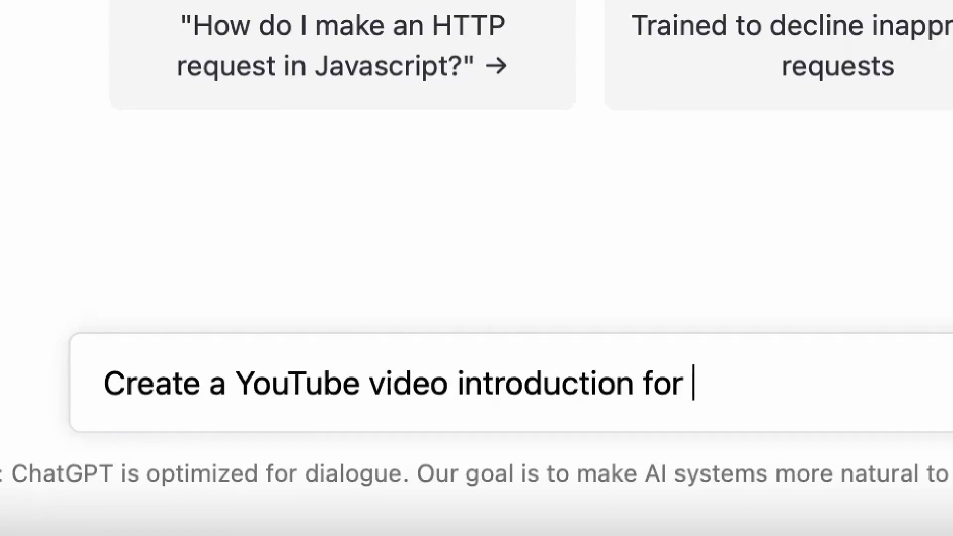
type("How to Generate Keyword Ideas and Product Descriptions in Minutes Using AI (ChatGPT)")
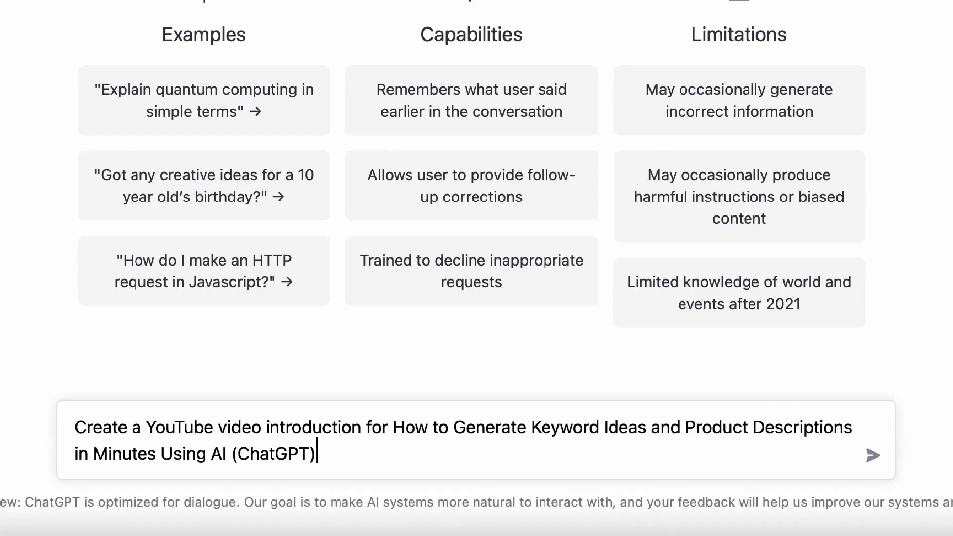
left_click(872, 455)
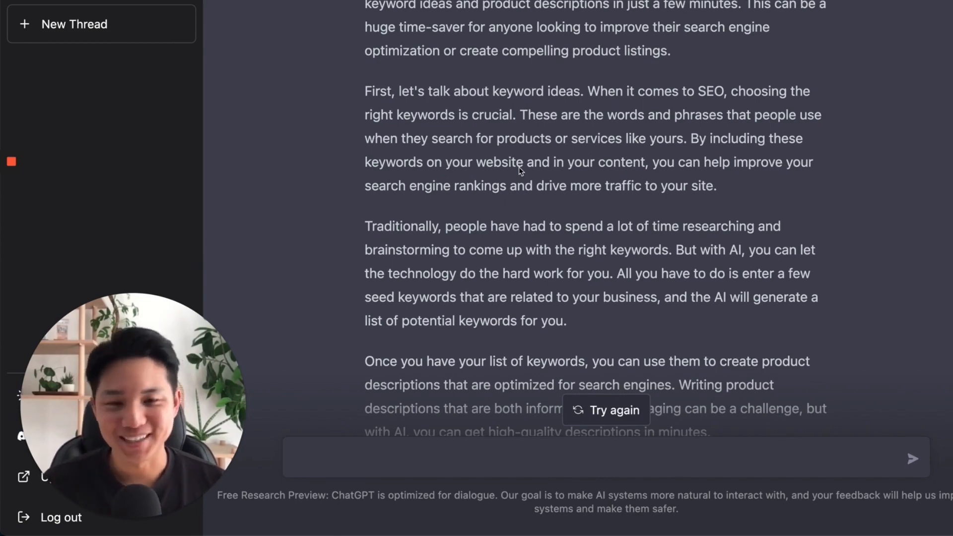
scroll("down", 3)
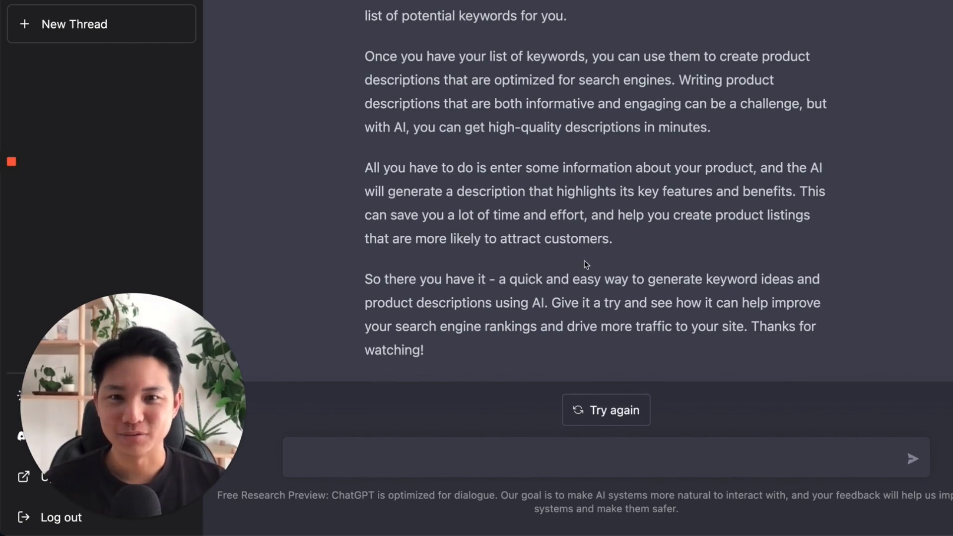
Ask ChatGPT for keyword ideas for "printable wedding planner".
left_click(425, 457)
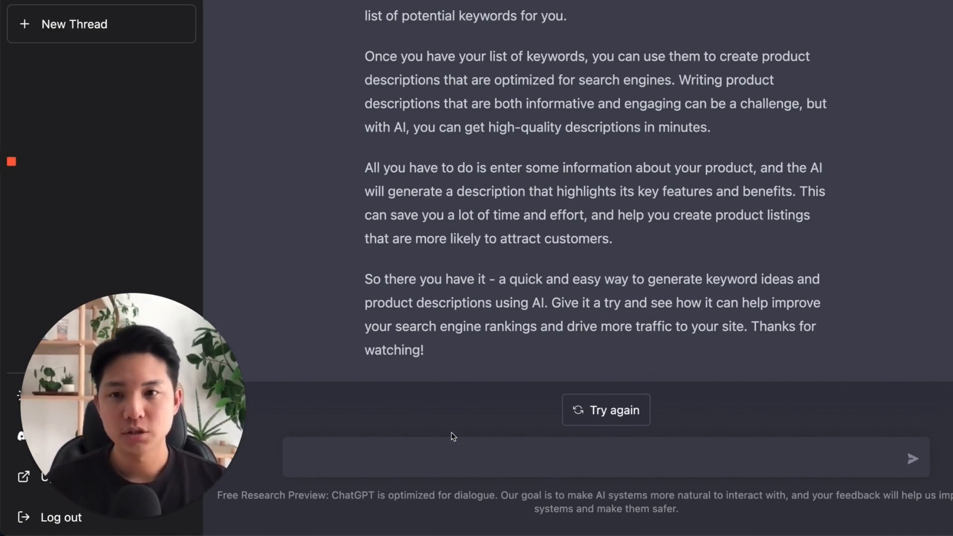
mouse_move(465, 392)
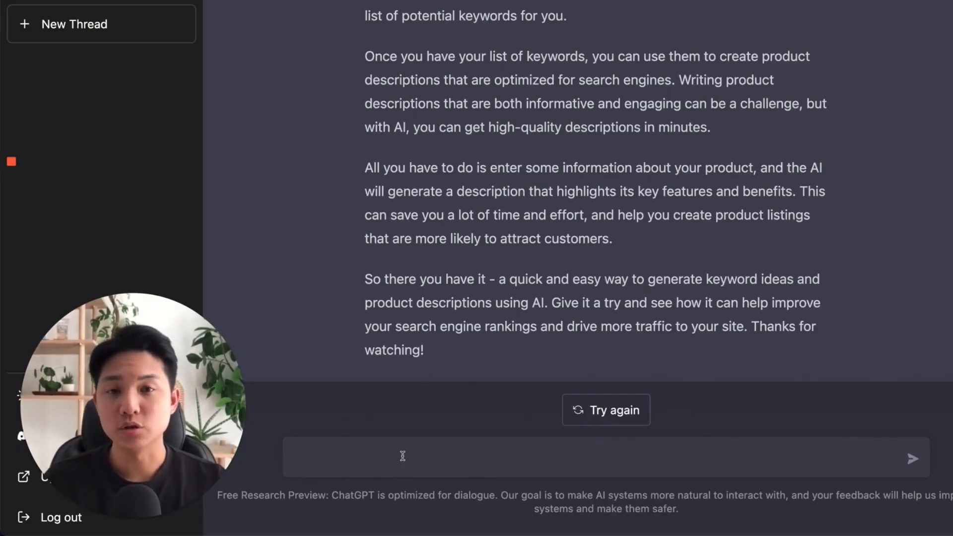
left_click(402, 457)
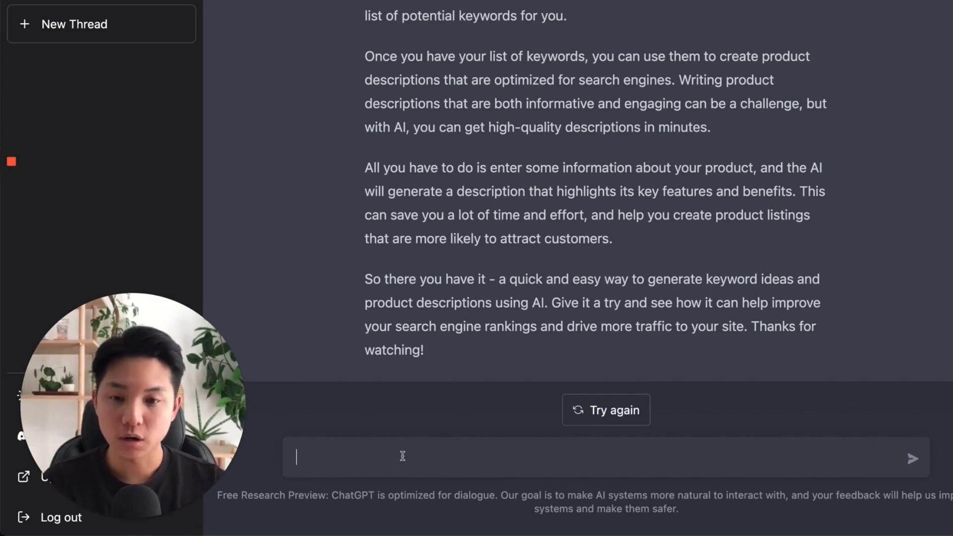
type("keyword ideas for")
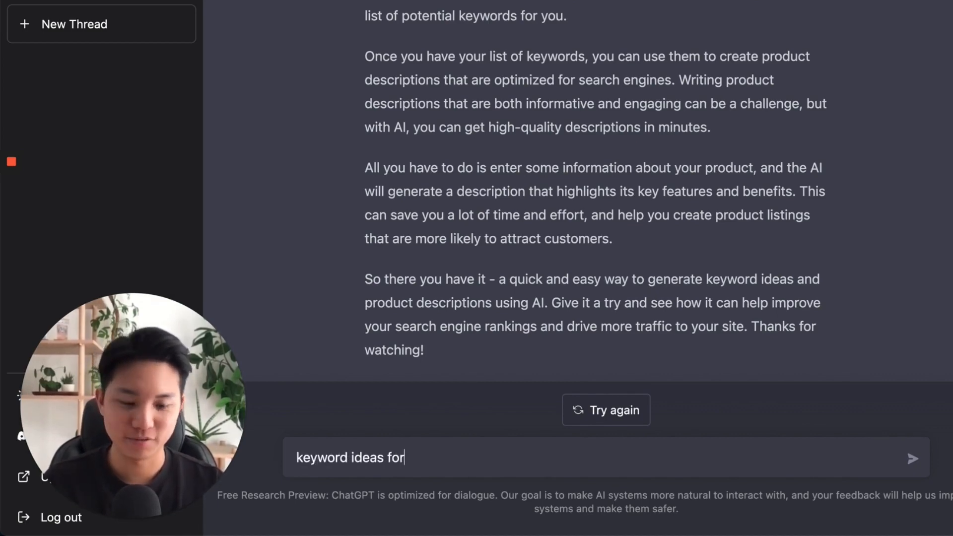
type("\"printable wedding planner\"")
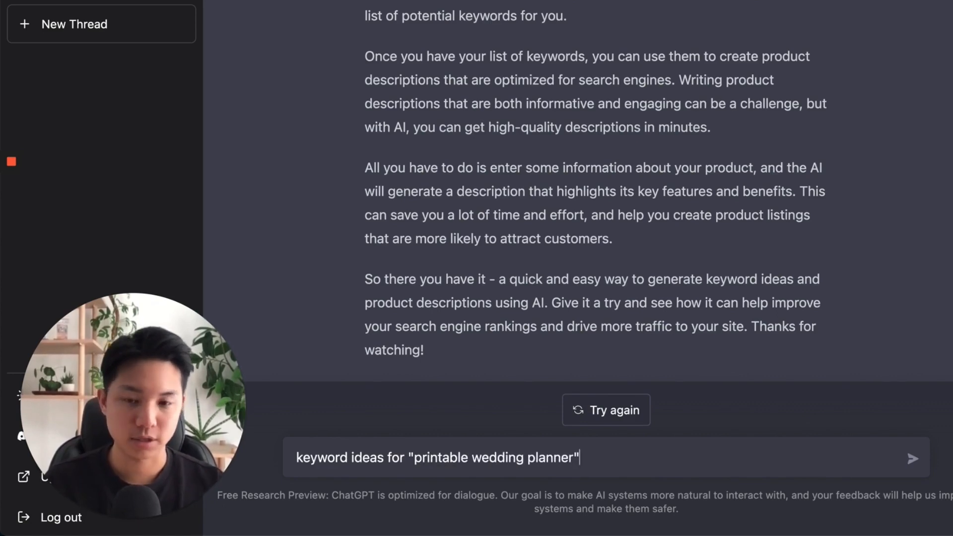
left_click(912, 458)
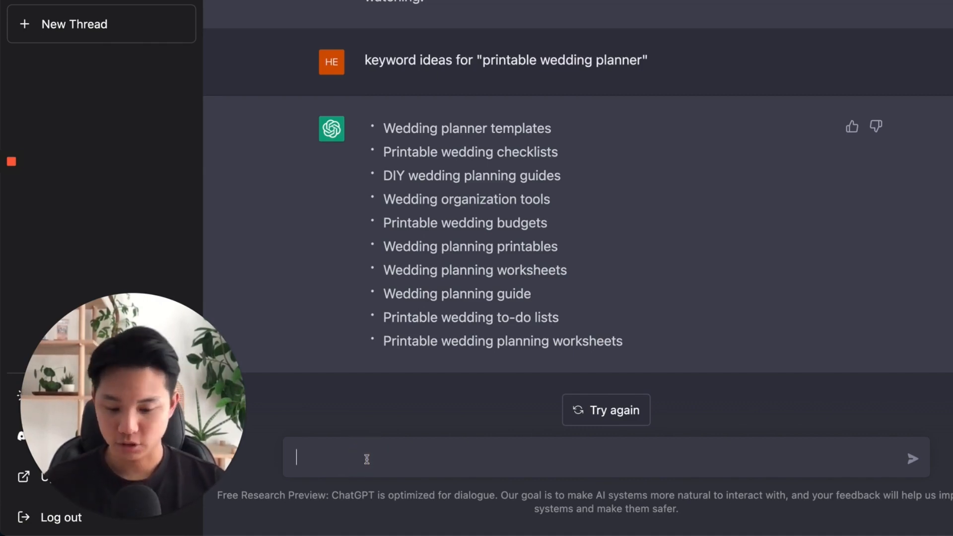
Ask for keyword ideas for "lightroom preset" and get ten variations.
type("keyword ideas for \"")
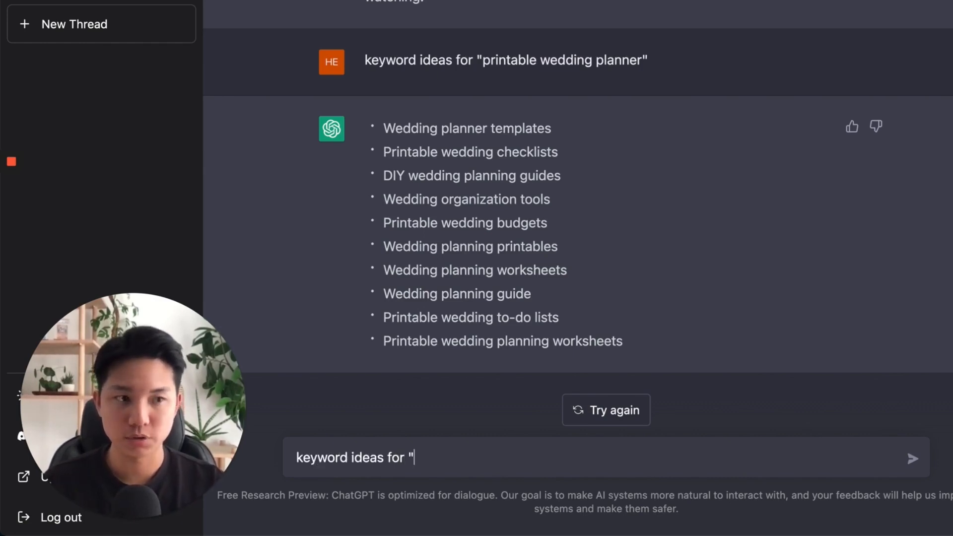
type("lightroom preset\"")
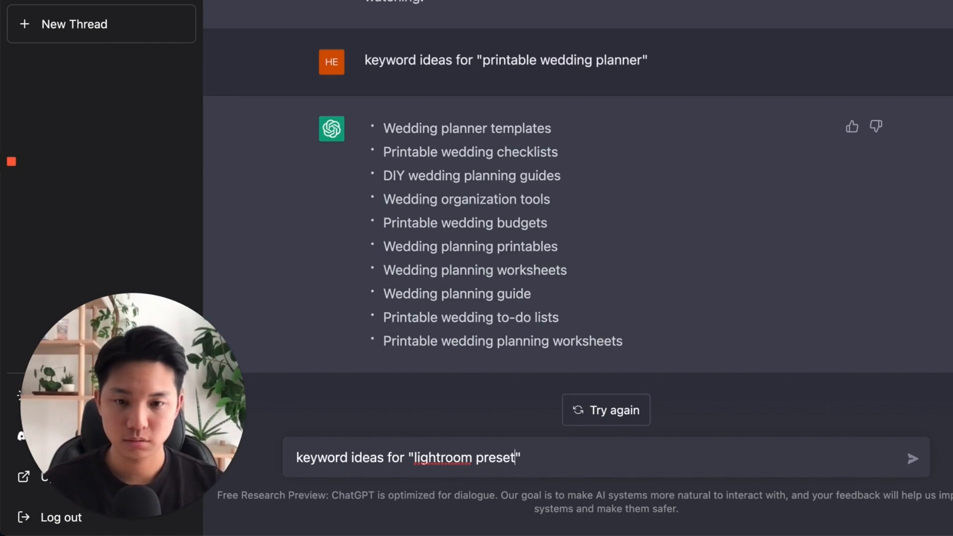
type("s")
key("Return")
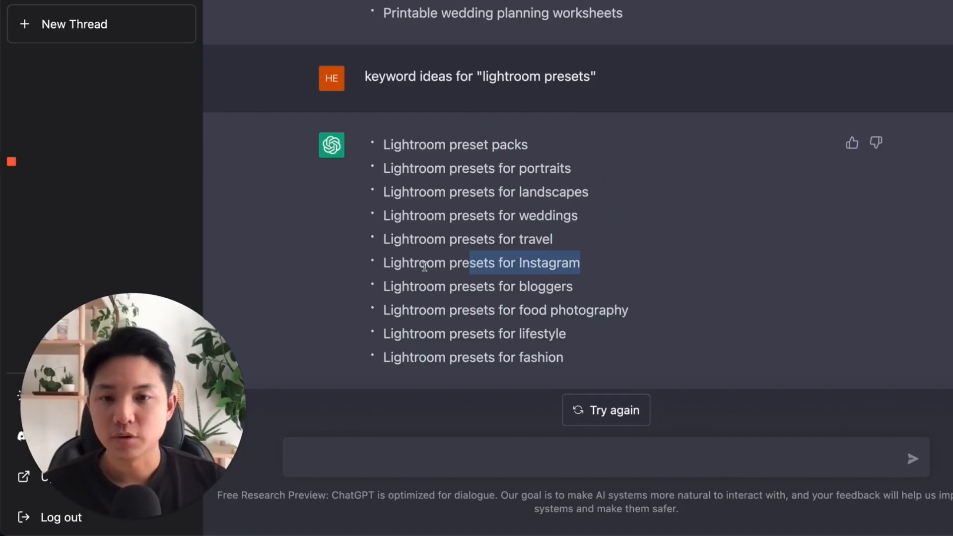
mouse_move(471, 222)
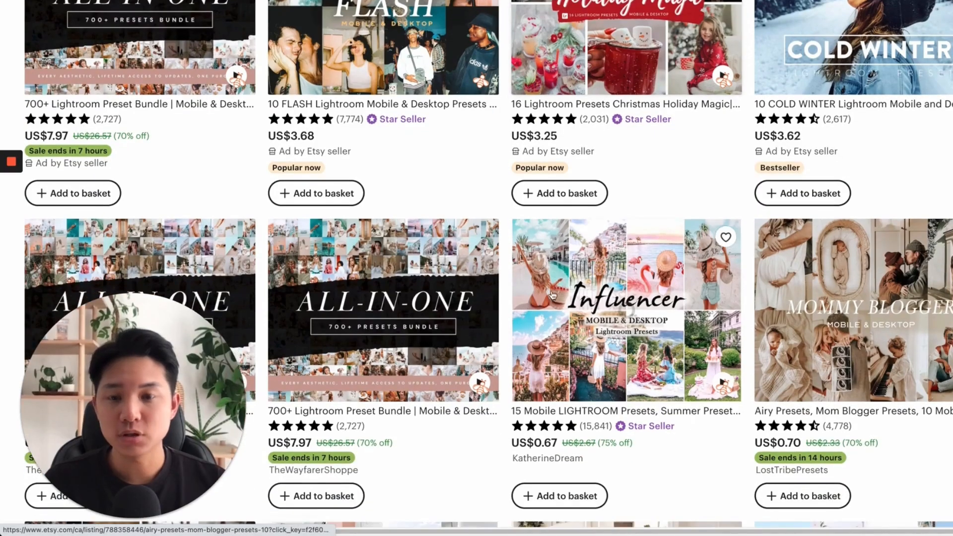
scroll("down", 3)
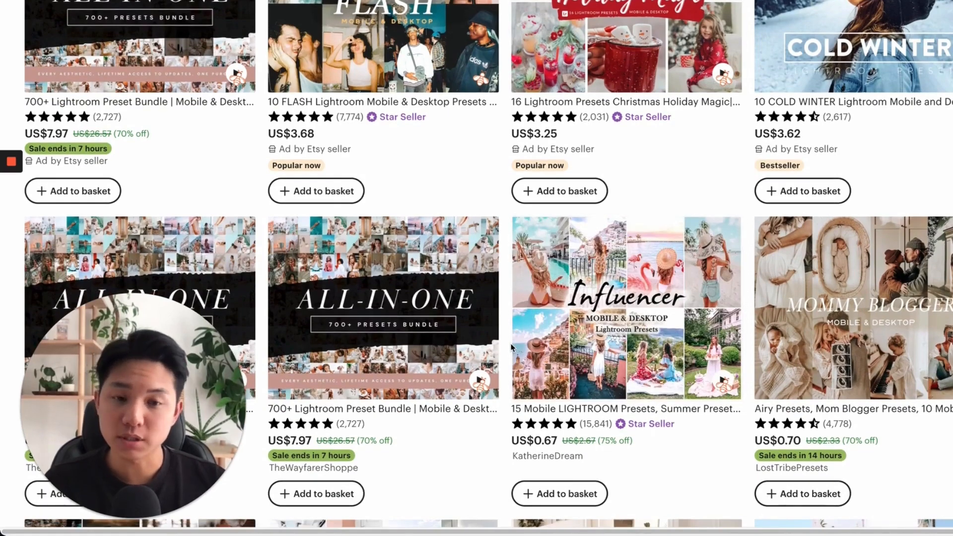
scroll("down", 3)
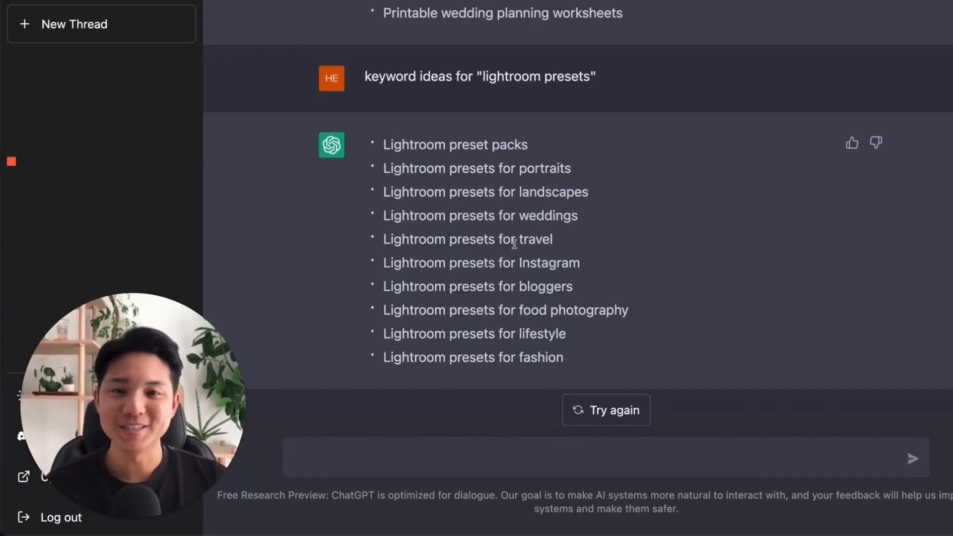
scroll("up", 3)
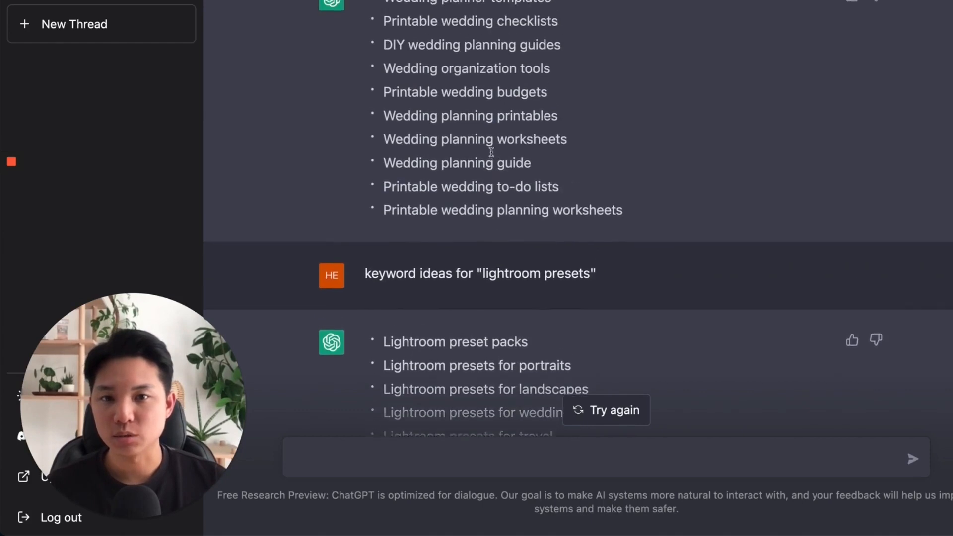
scroll("up", 3)
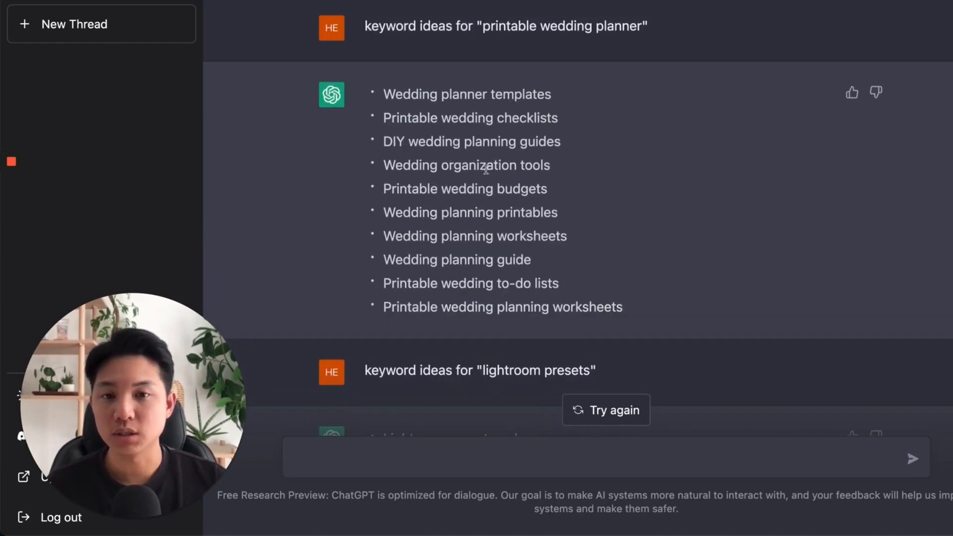
scroll("down", 3)
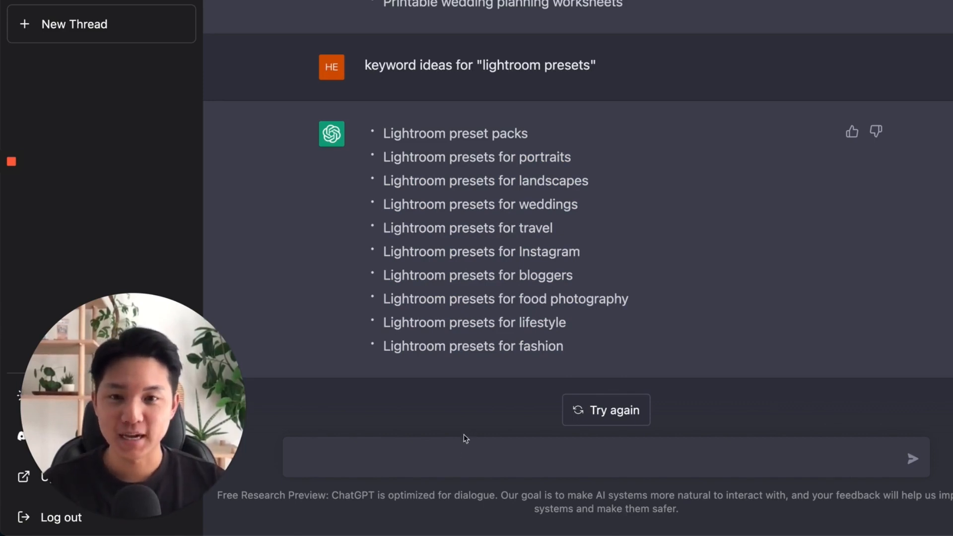
mouse_move(479, 290)
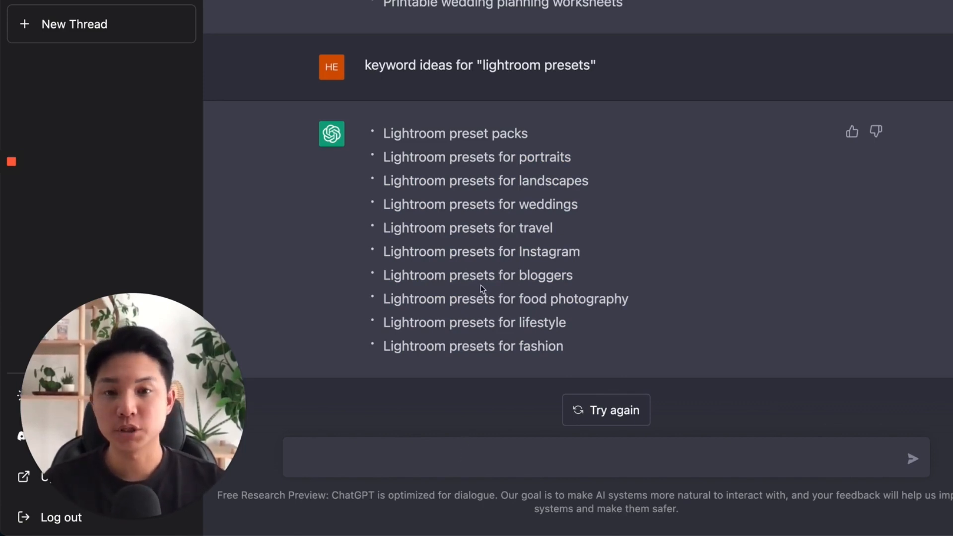
left_click(487, 457)
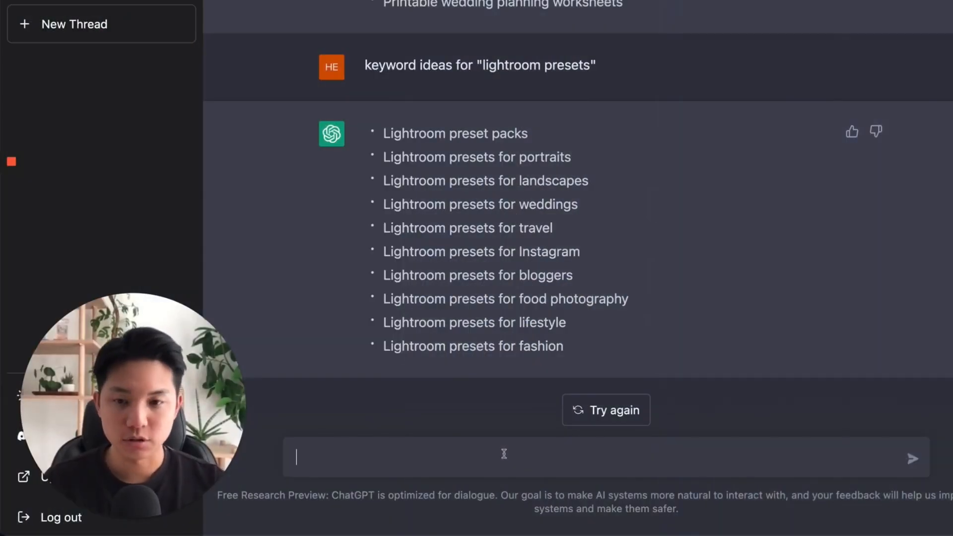
Request a product description using dual monitor stand, home office, home decor, desk setup, wooden monitor riser.
type("Create a product description with")
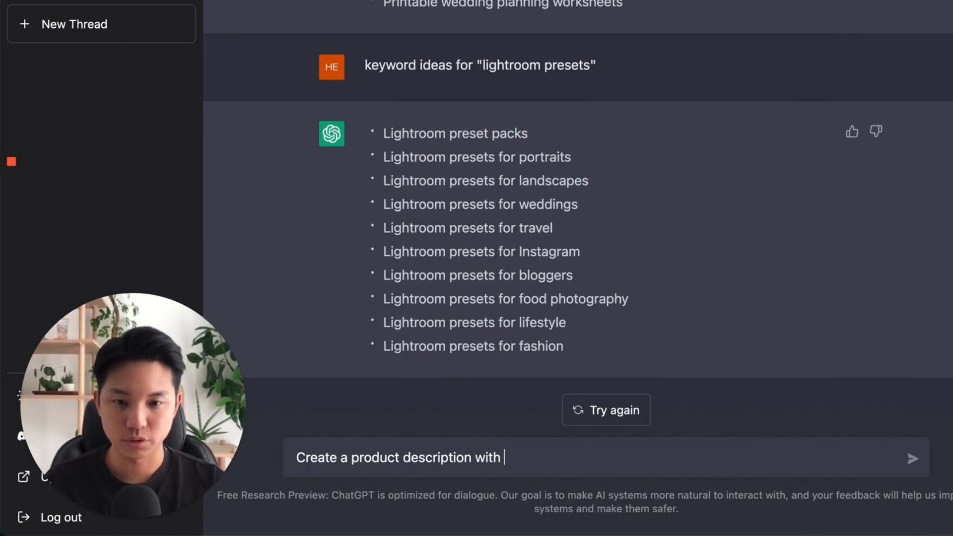
type("the keywords")
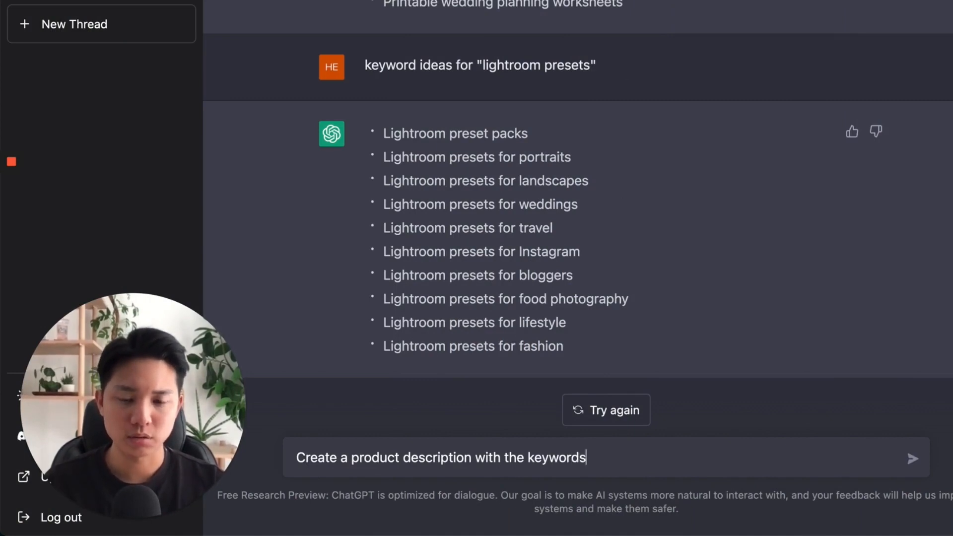
type(":")
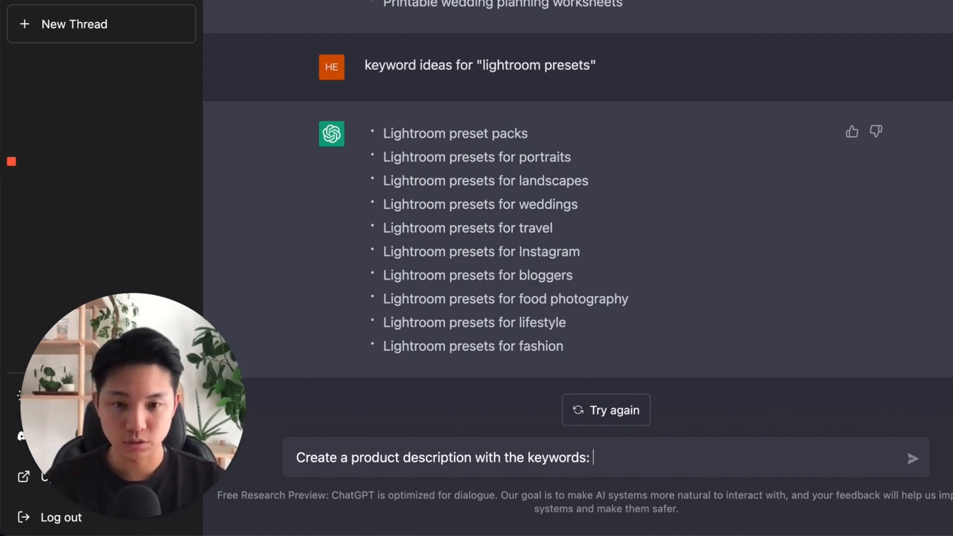
type("dual monitor stand,")
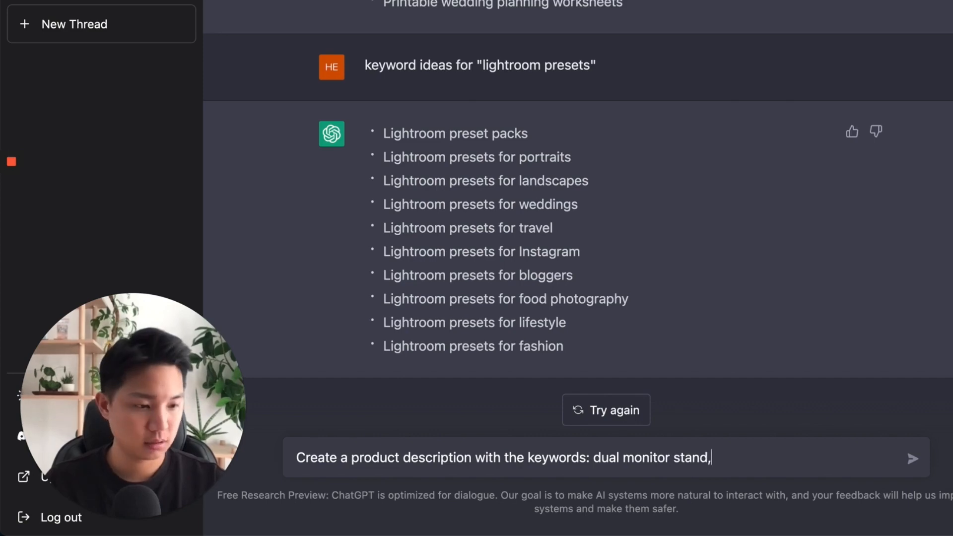
type("home office, home decor, desk setup,")
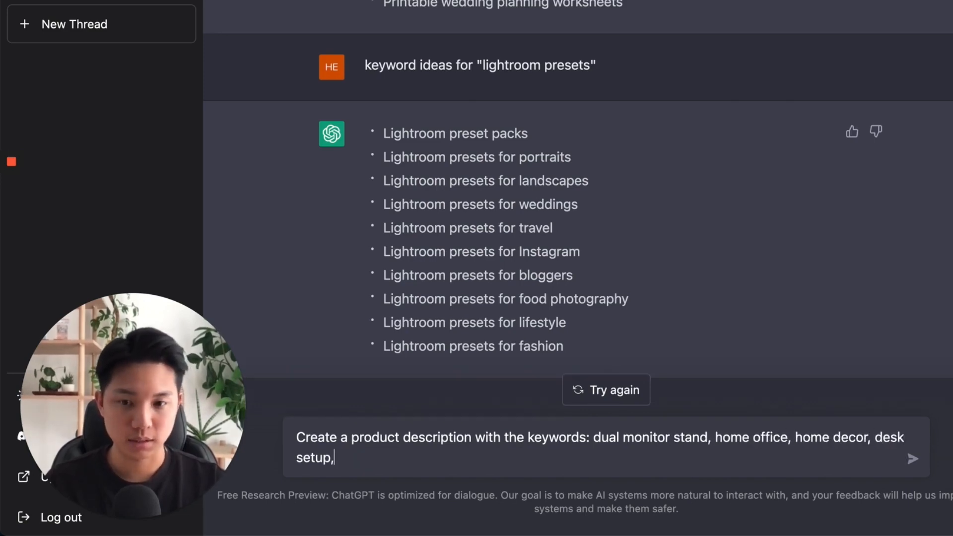
type("wooden monnitor riser,")
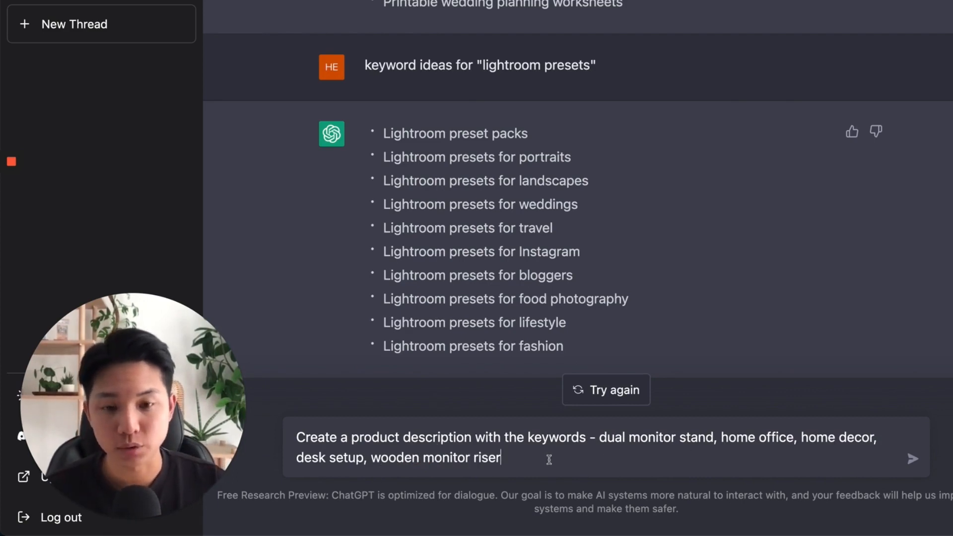
key("Return")
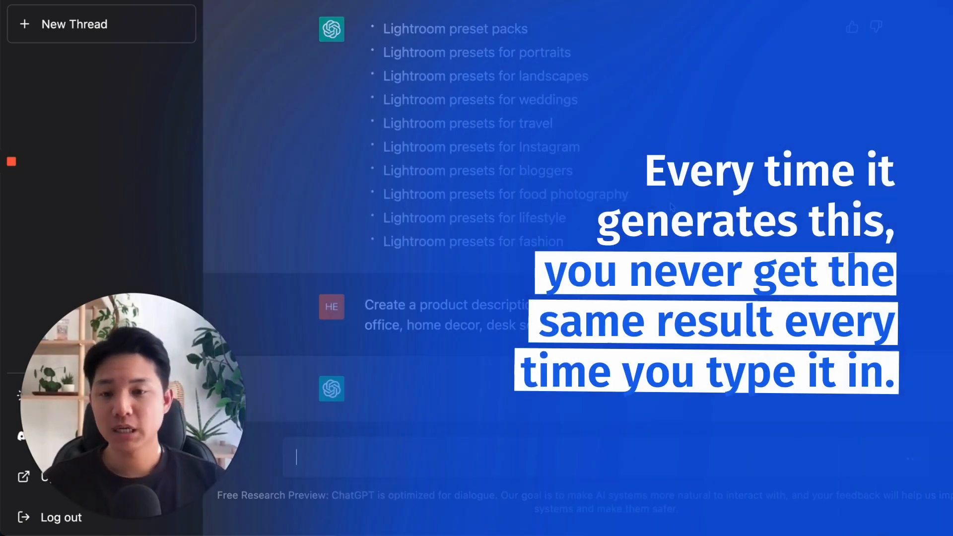
Scroll through the three-paragraph wooden dual monitor stand description.
scroll("up", 3)
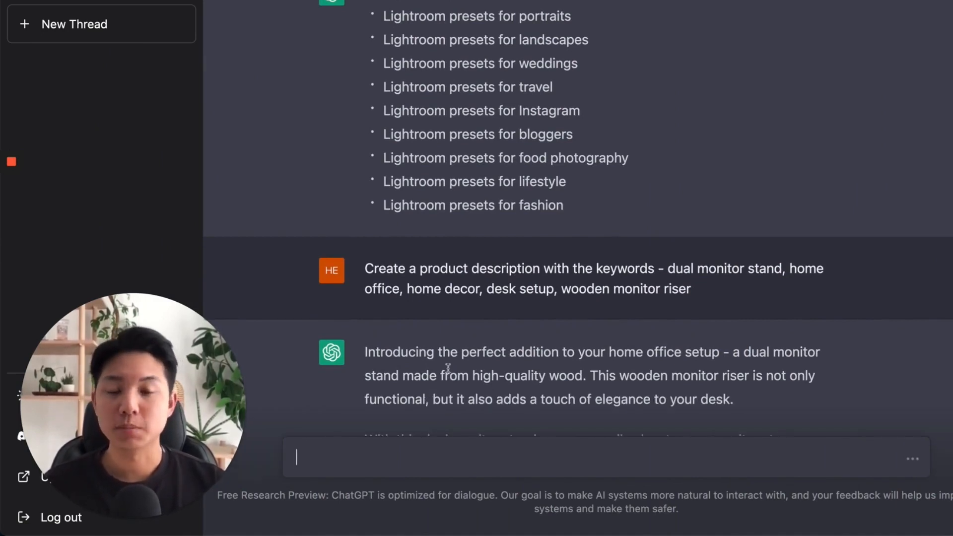
scroll("down", 3)
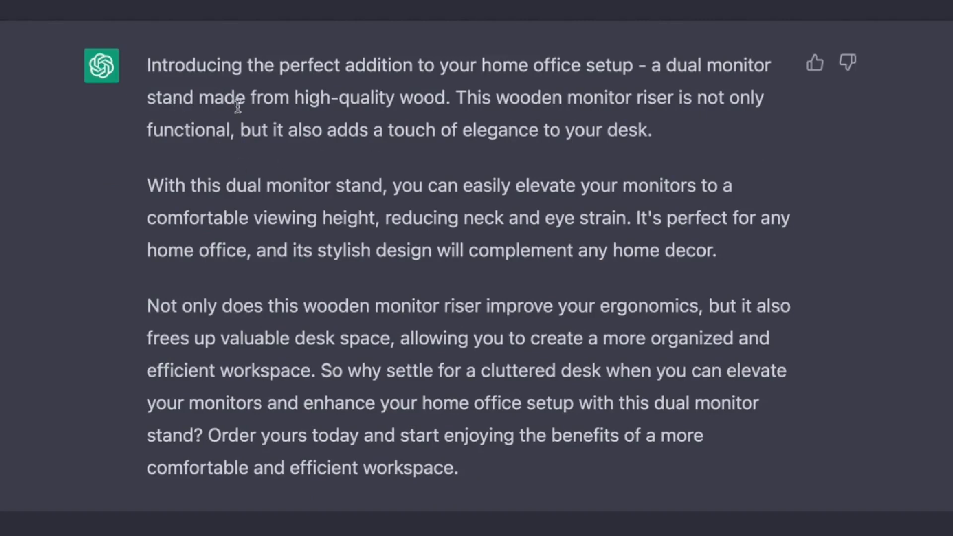
mouse_move(677, 115)
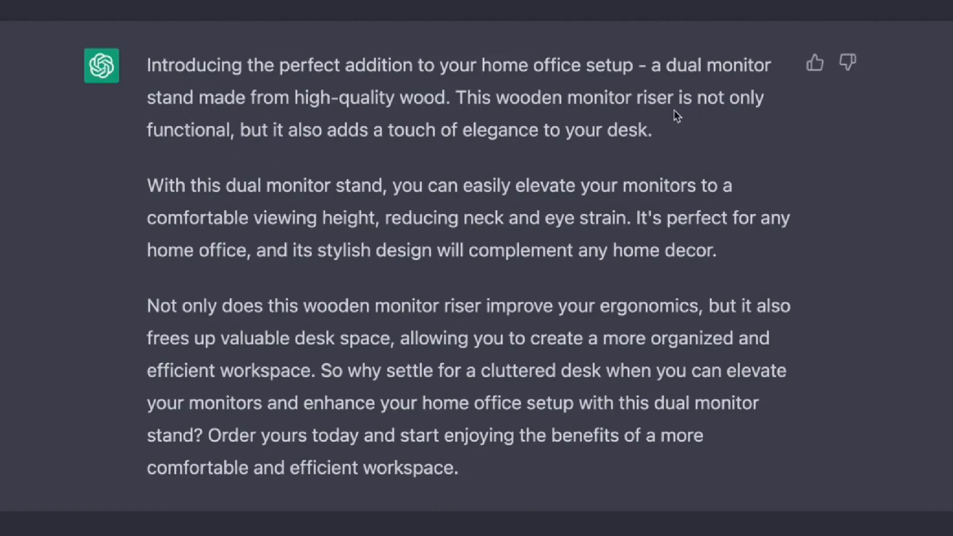
mouse_move(325, 163)
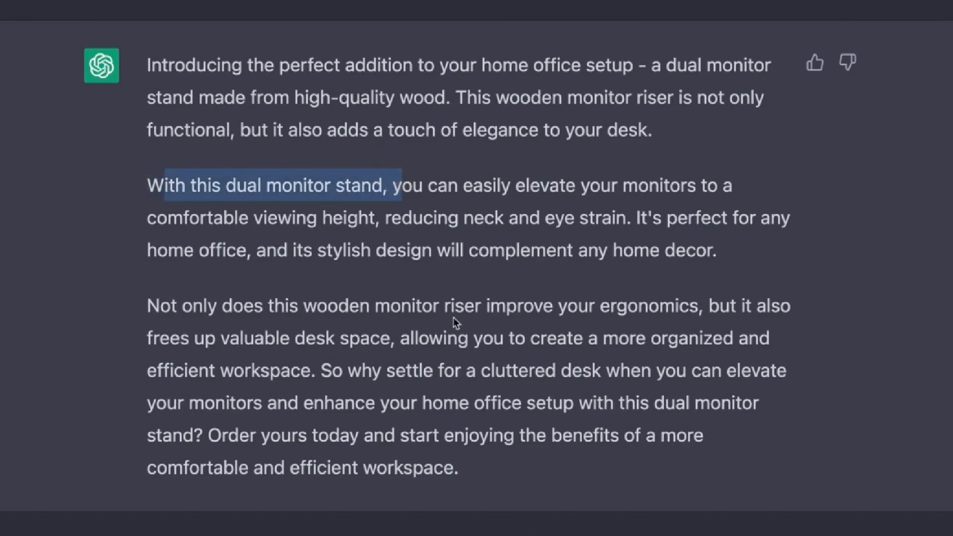
mouse_move(498, 324)
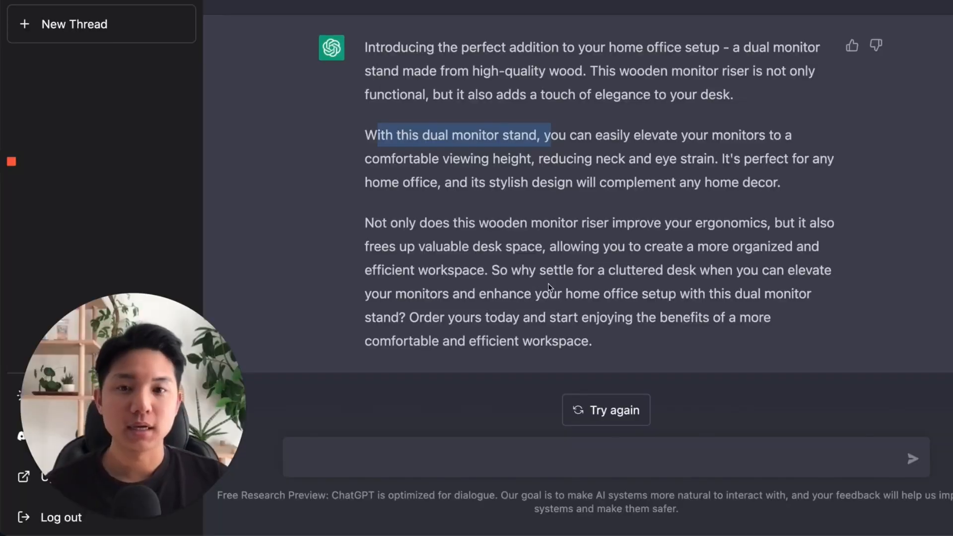
scroll("up", 3)
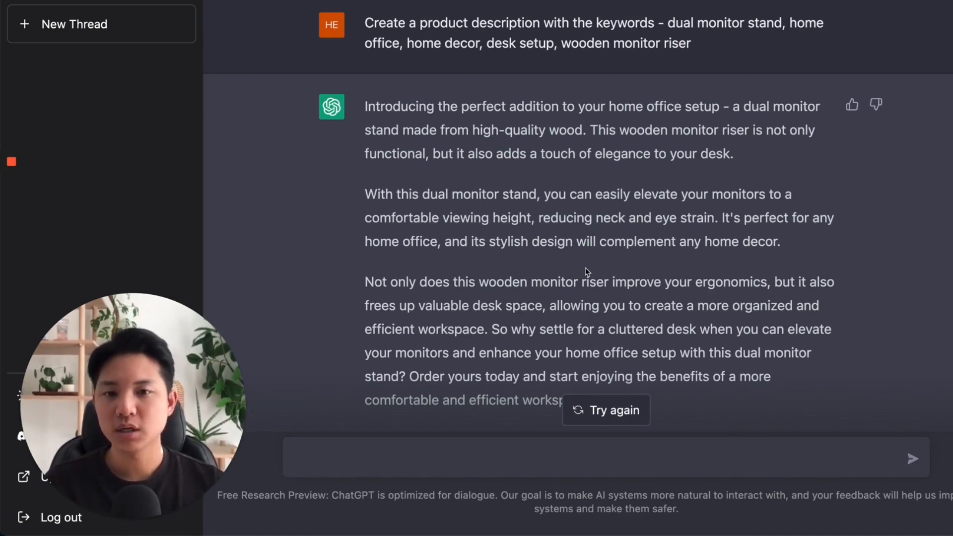
scroll("up", 3)
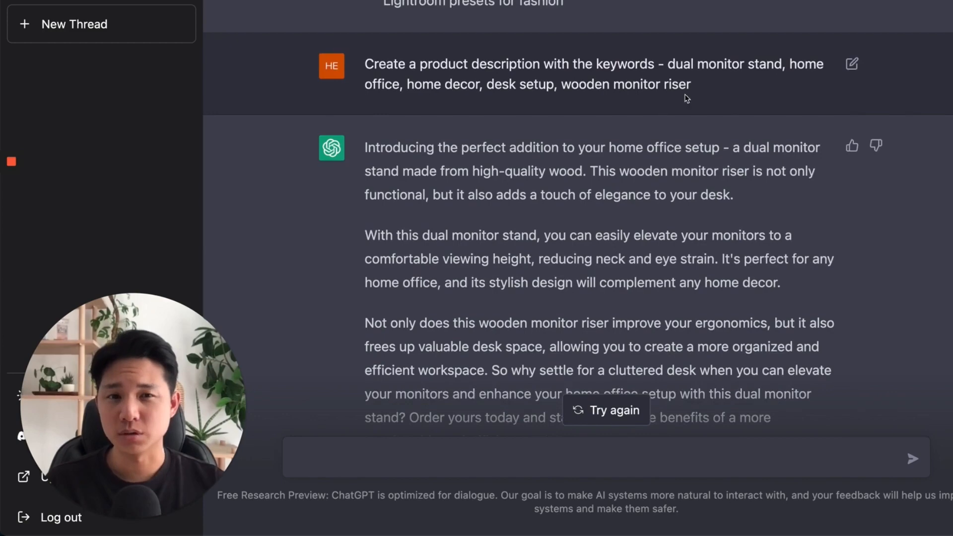
scroll("down", 3)
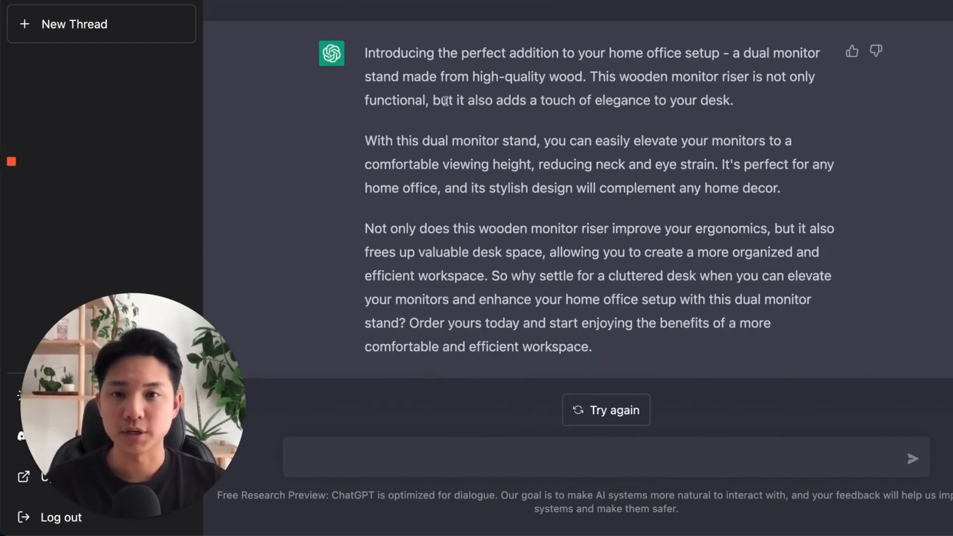
left_click(395, 457)
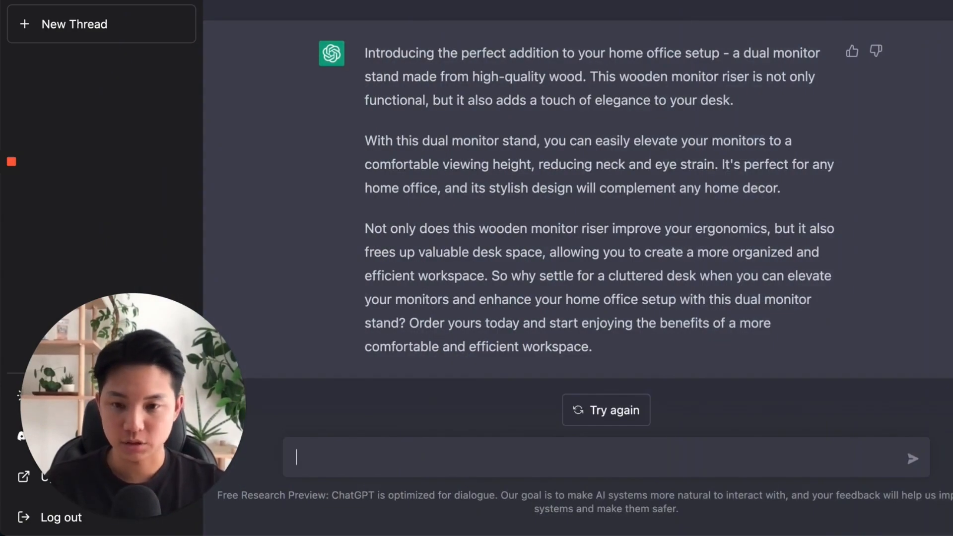
Ask "why would someone use this product?" and review the ergonomics and productivity answer.
type("why would someone use this prod")
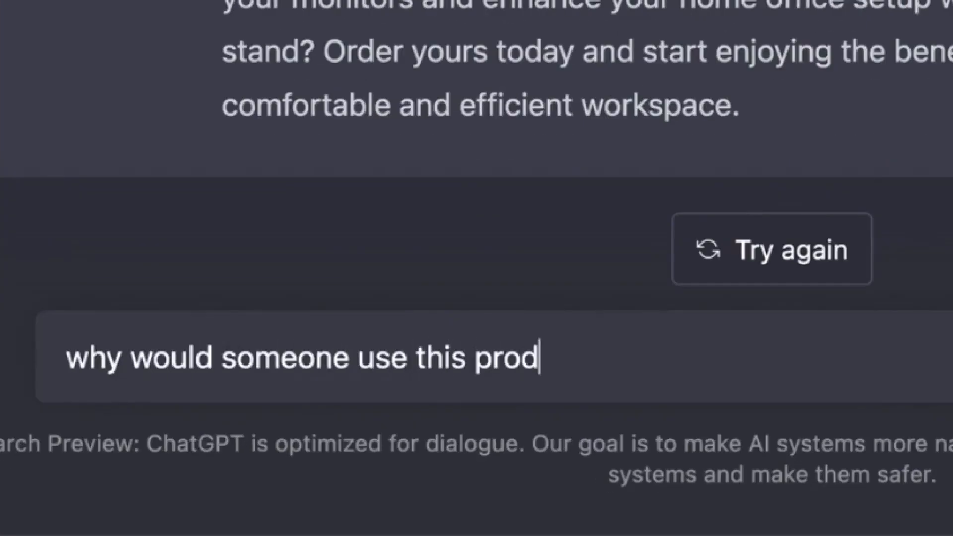
type("uct?")
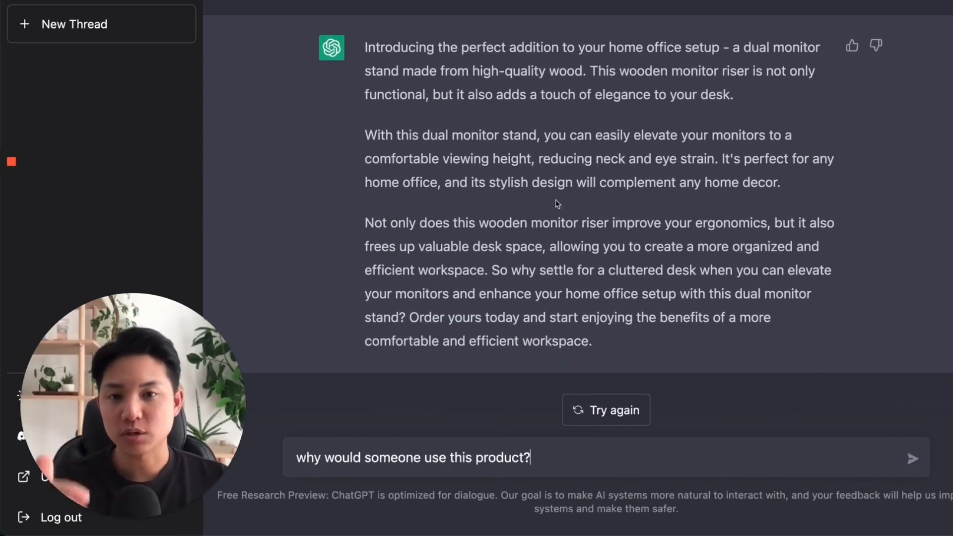
mouse_move(473, 461)
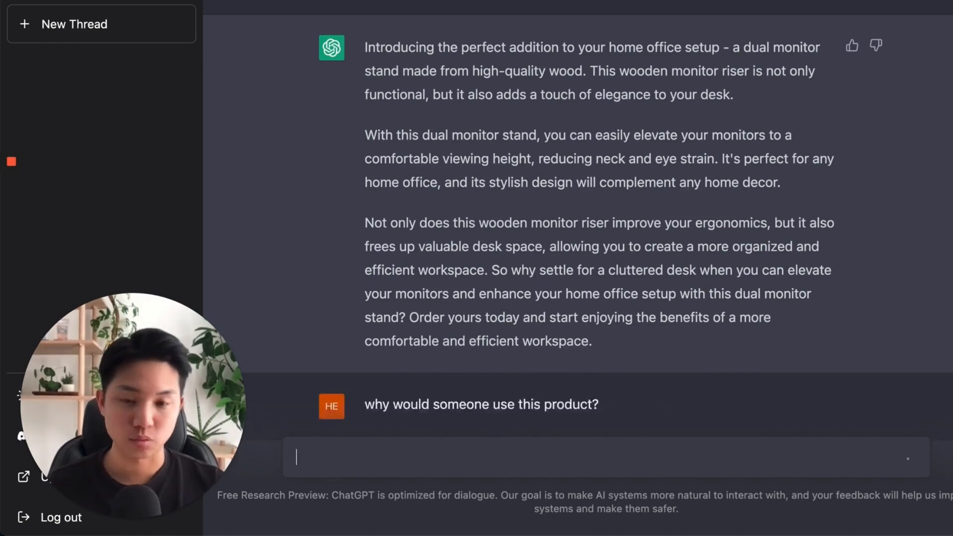
key("Return")
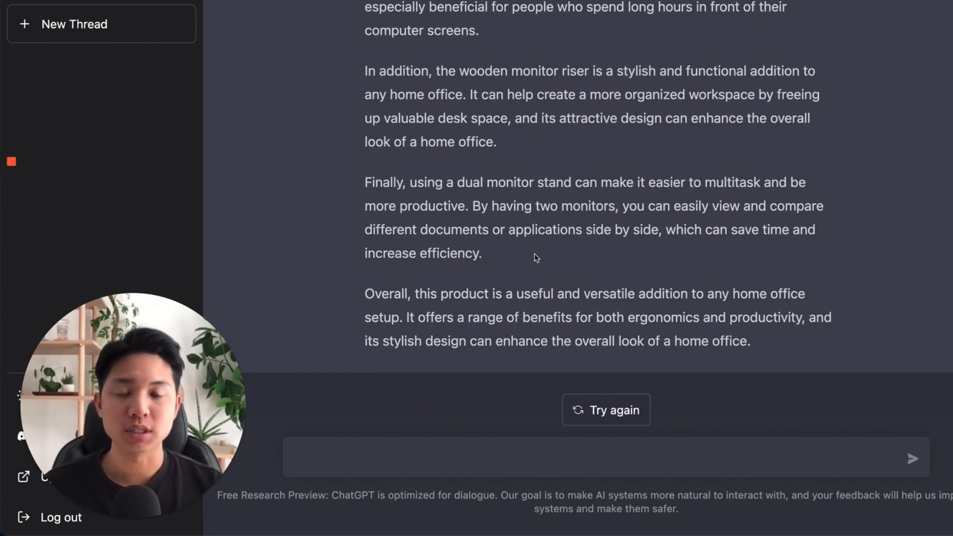
scroll("up", 3)
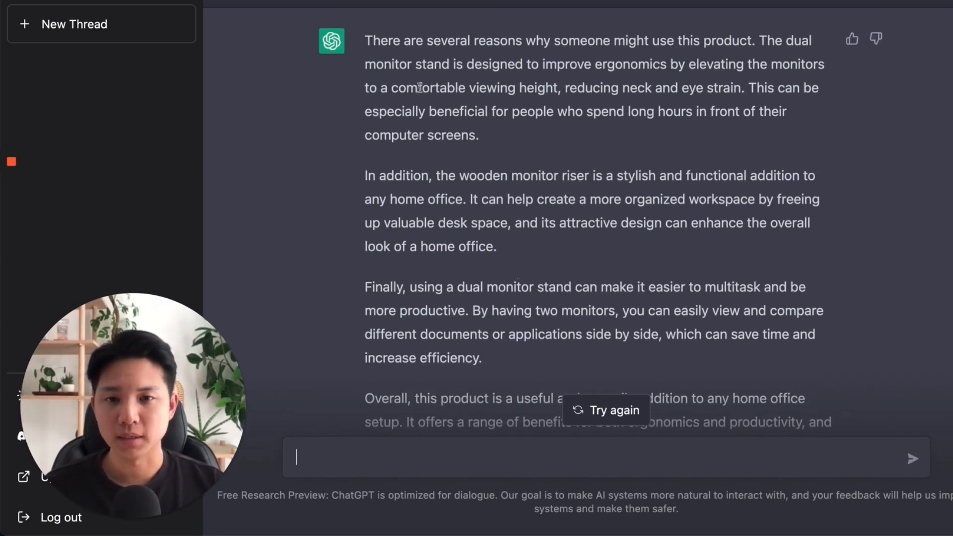
scroll("down", 3)
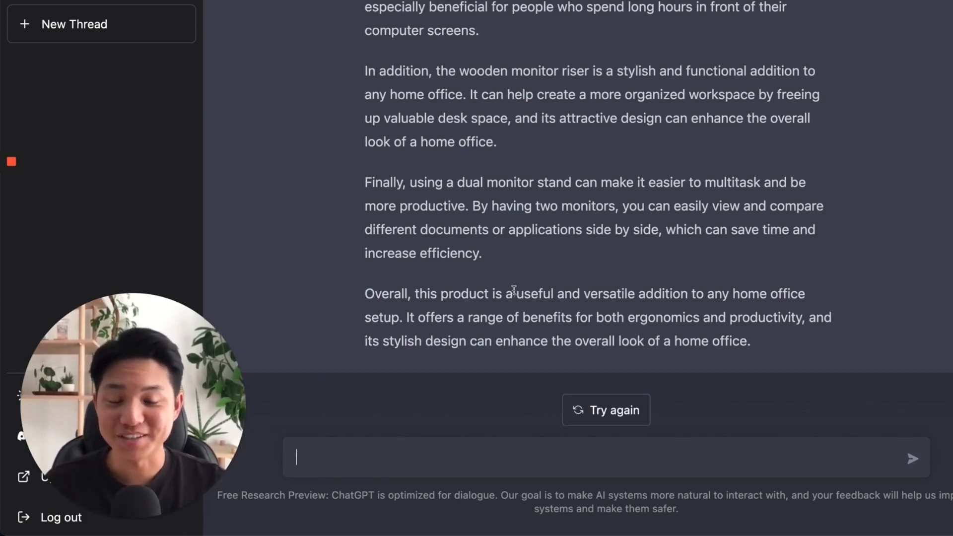
Request a YouTube outro for 'How to Generate Keyword Ideas and Product Descriptions in Minutes Using AI'.
type("write a youtube")
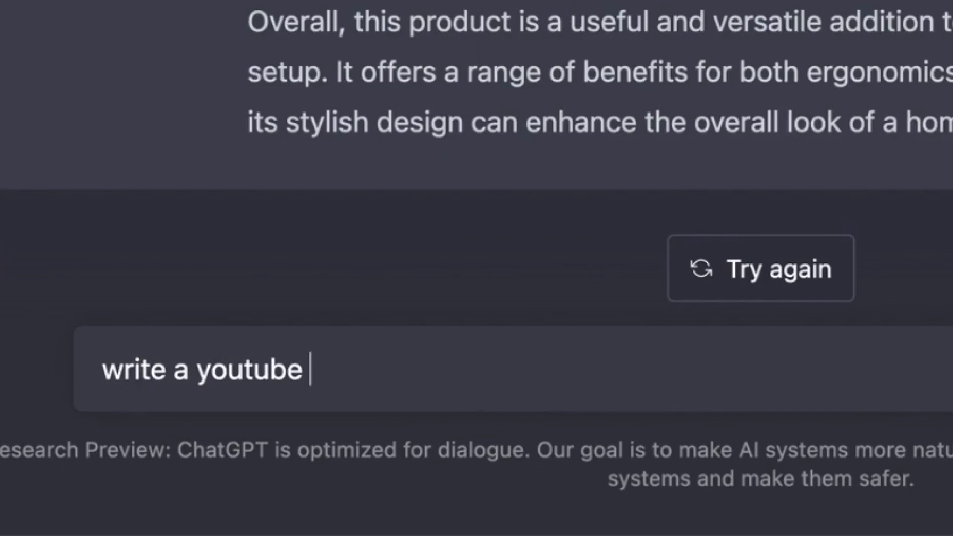
type("outro for")
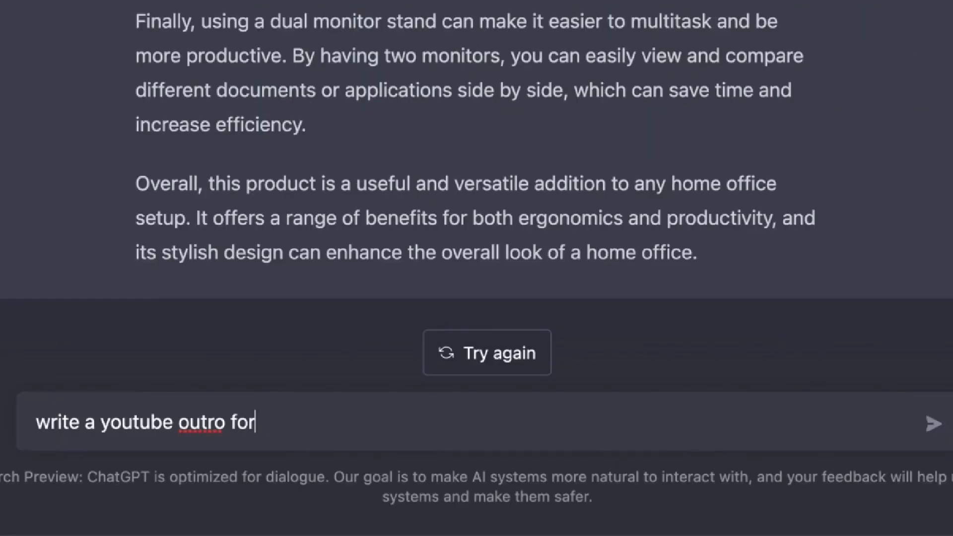
type(": How to Generate Keyword Ideas and Product Descriptions in Minutes Using AI")
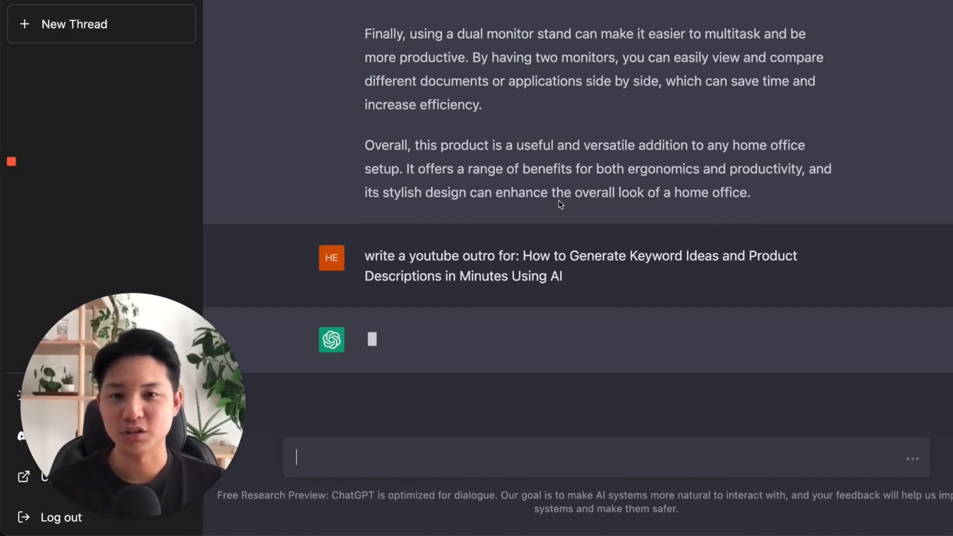
mouse_move(467, 346)
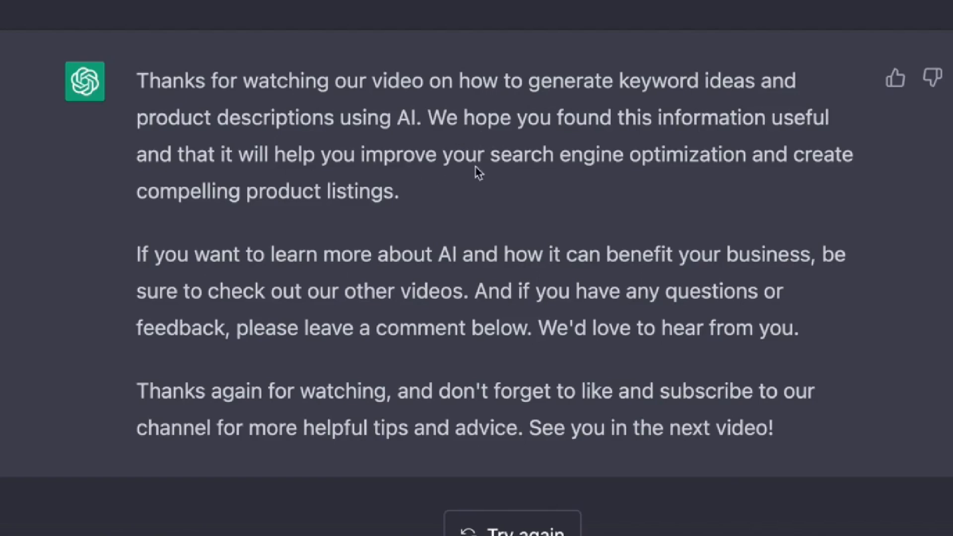
mouse_move(340, 283)
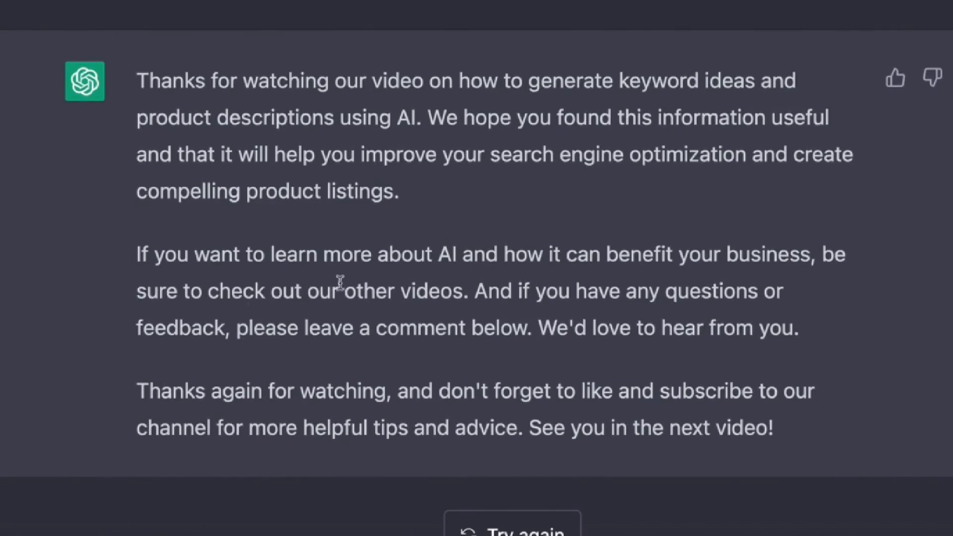
mouse_move(274, 279)
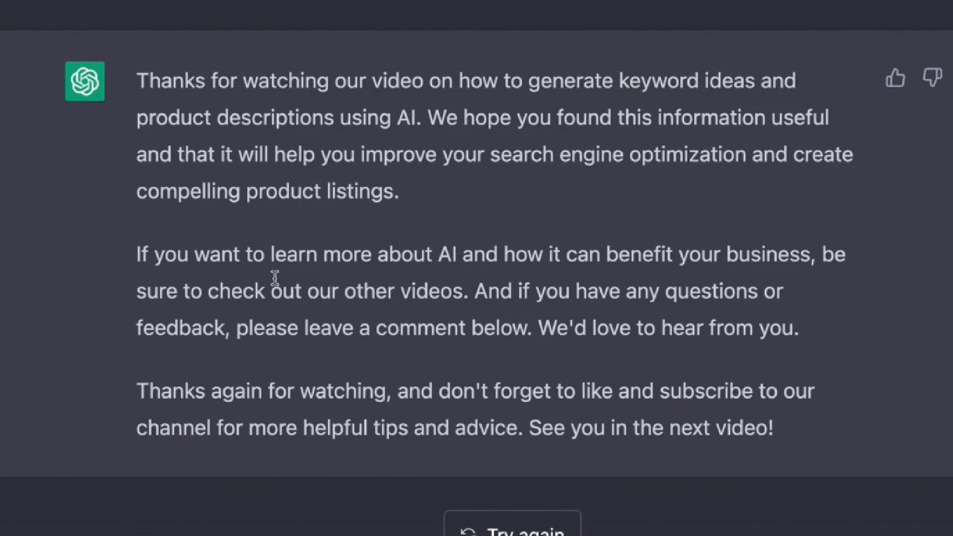
mouse_move(444, 318)
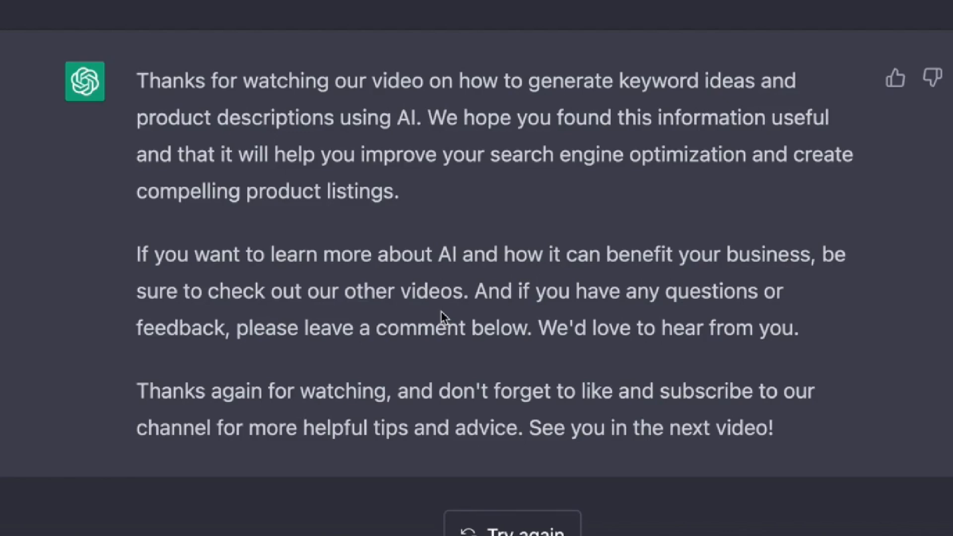
mouse_move(316, 456)
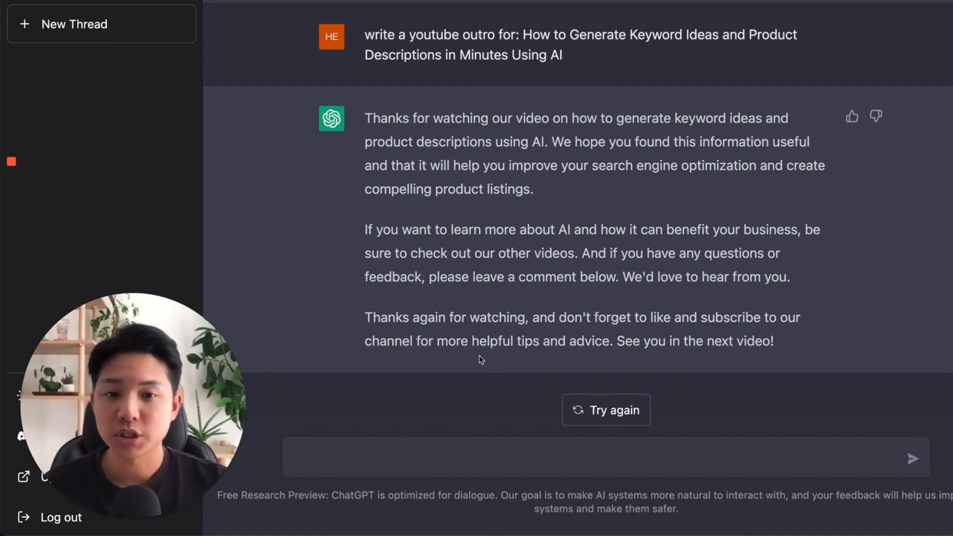
left_click(547, 457)
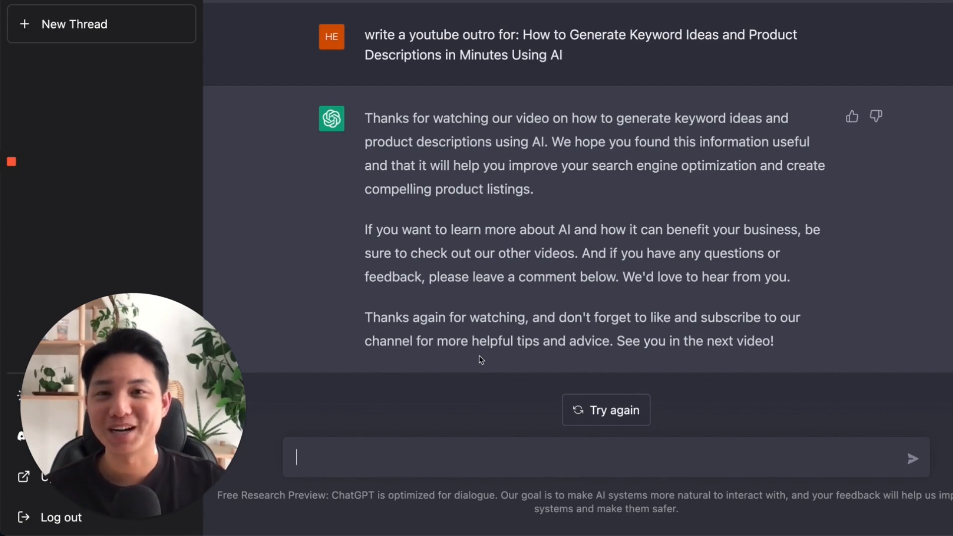
mouse_move(544, 248)
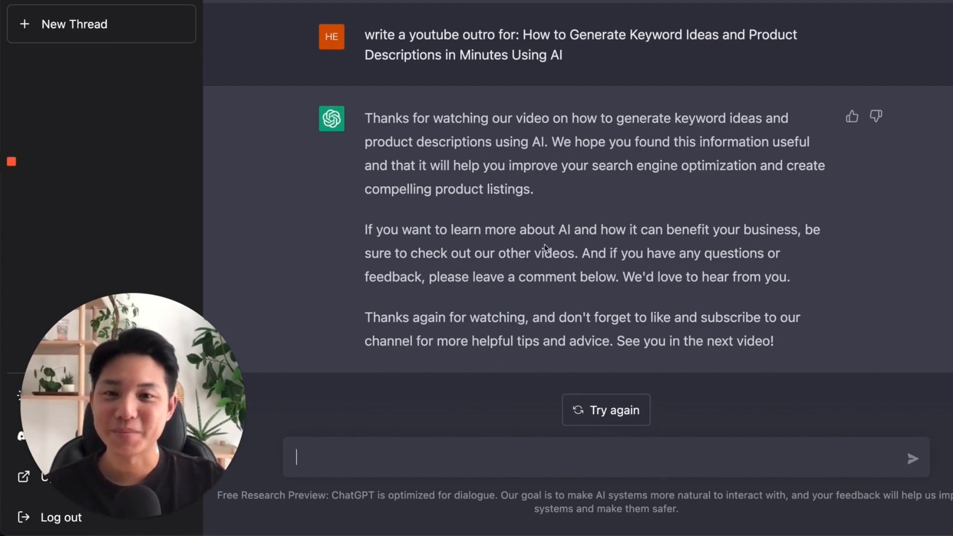
scroll("up", 3)
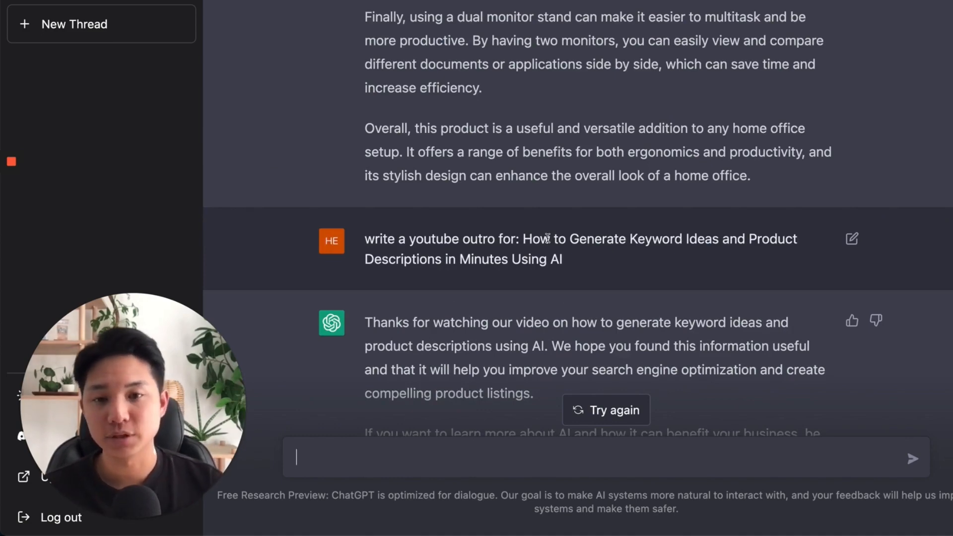
scroll("down", 3)
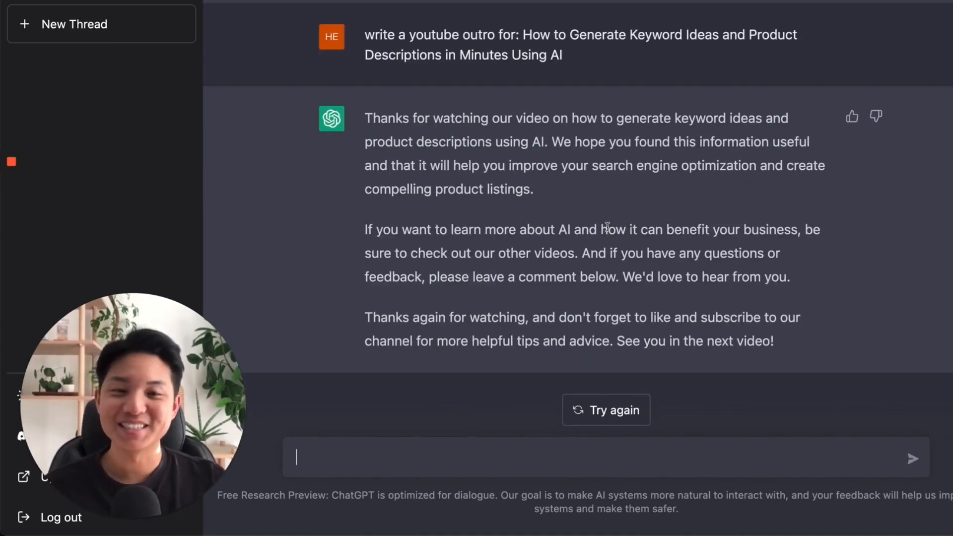